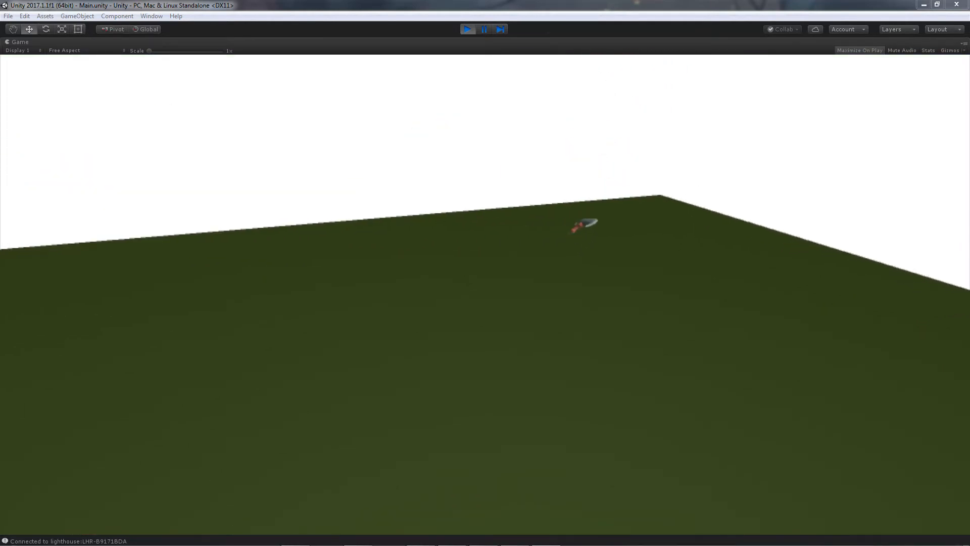
Step: Exit play mode to return to the scene with the axe and logs
left_click(468, 30)
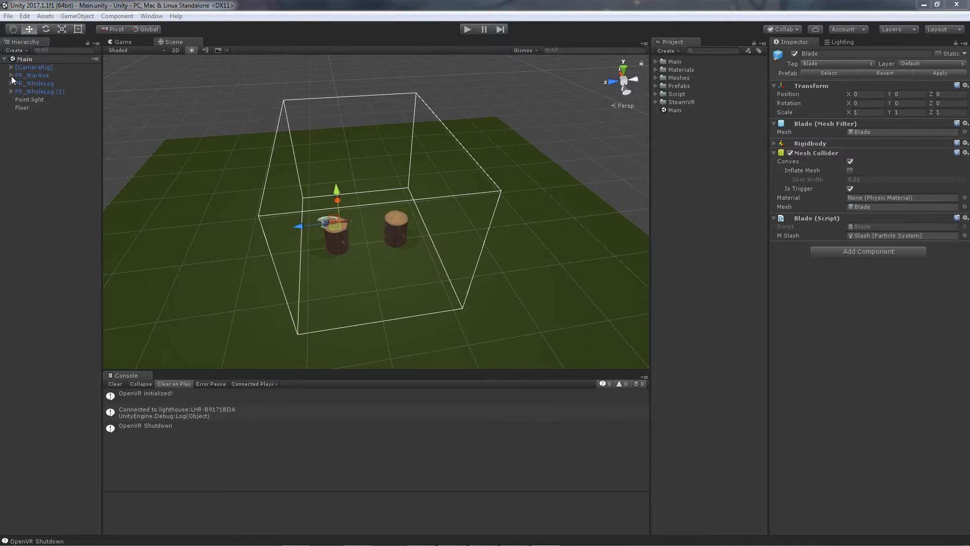
Step: Expand PR_WarAxe in the Hierarchy to reveal its child objects
left_click(29, 82)
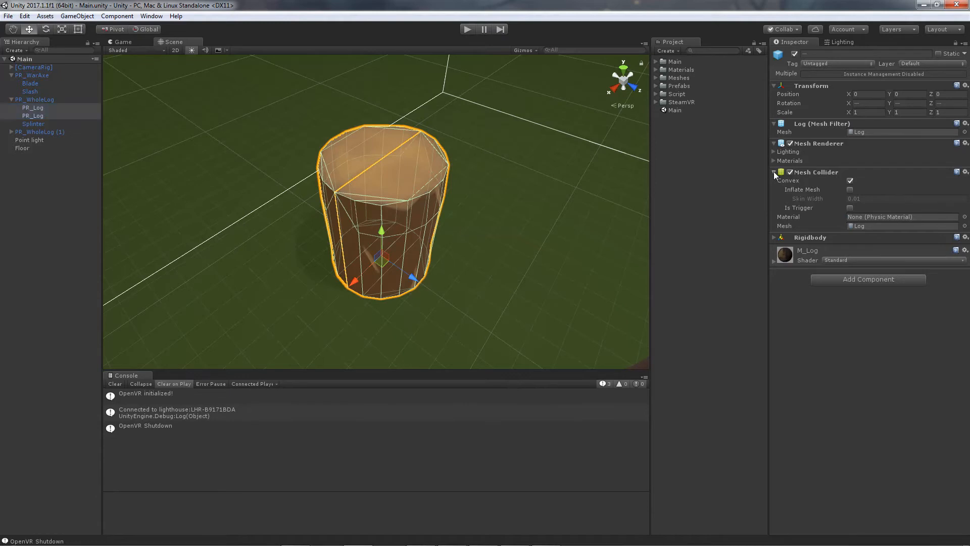
Step: Collapse the Mesh Collider foldout for the log halves and select the axe blade object
left_click(774, 172)
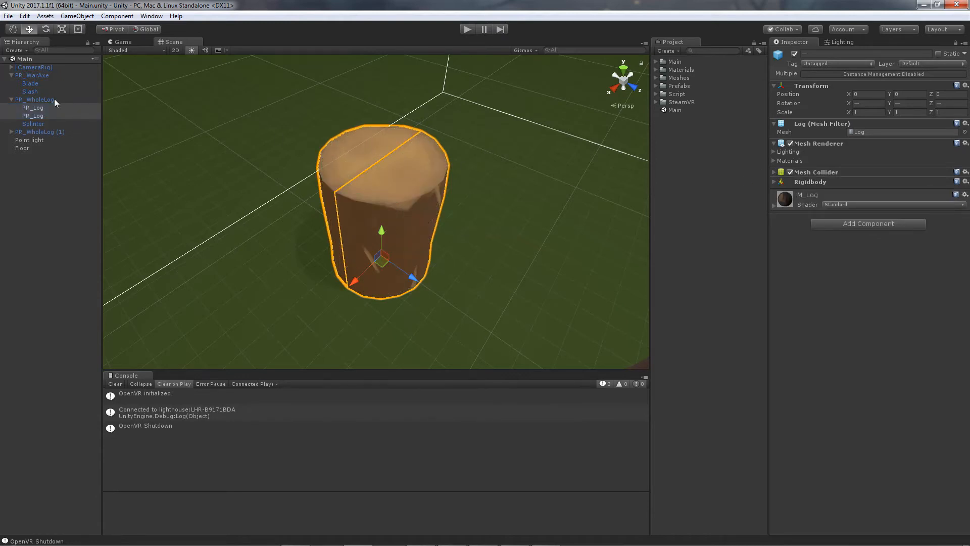
left_click(34, 101)
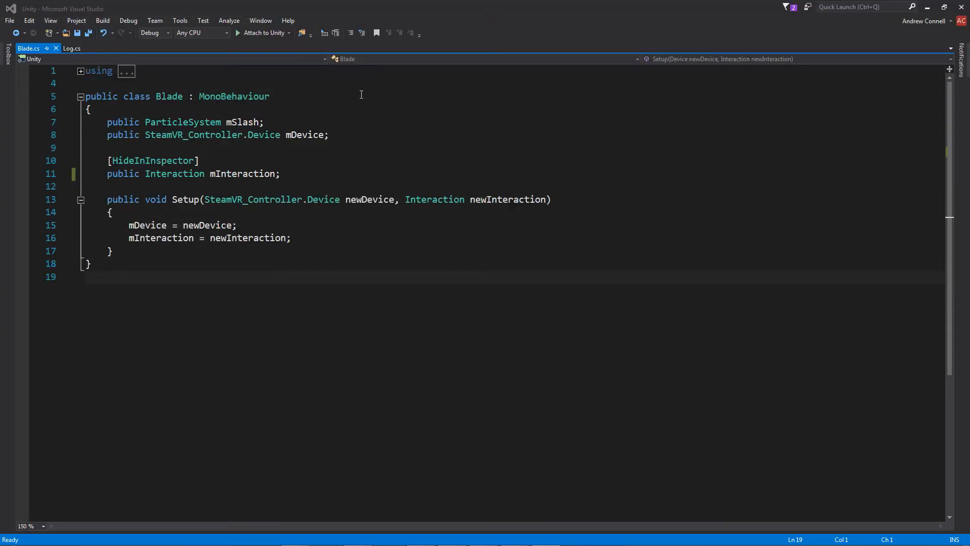
mouse_move(286, 122)
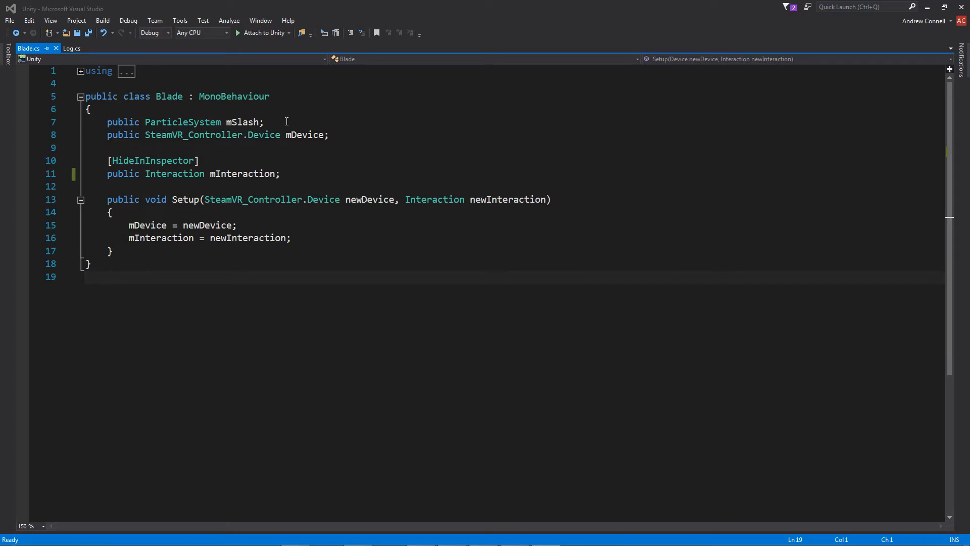
mouse_move(374, 122)
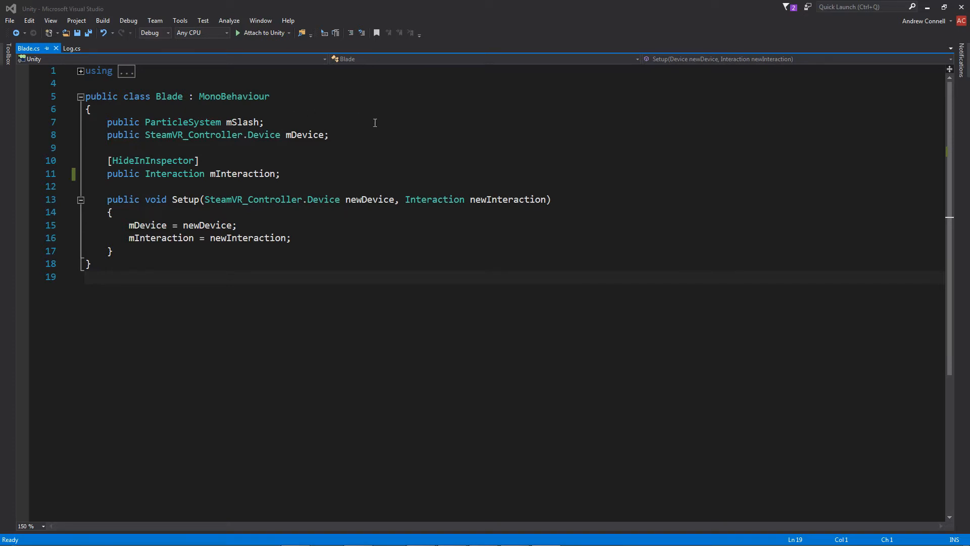
mouse_move(371, 134)
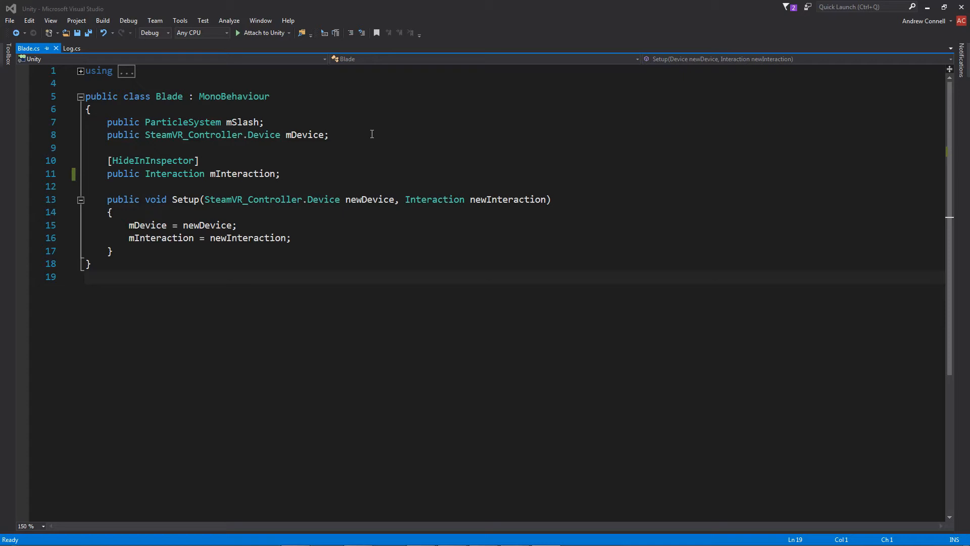
mouse_move(291, 173)
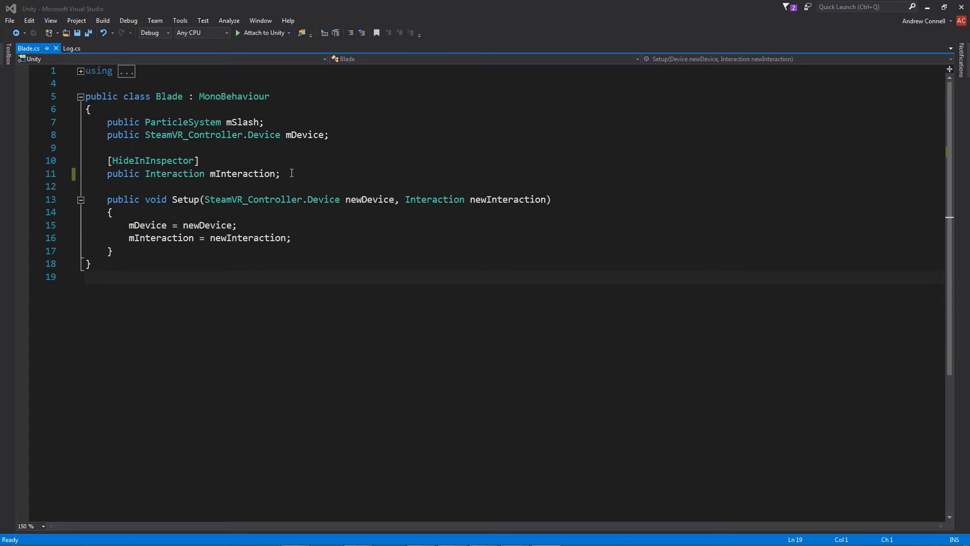
mouse_move(335, 272)
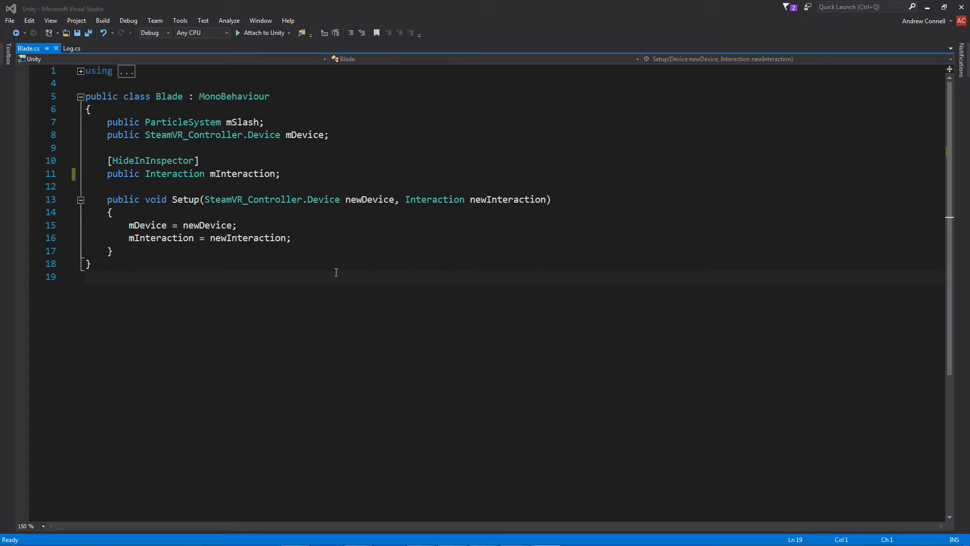
mouse_move(377, 180)
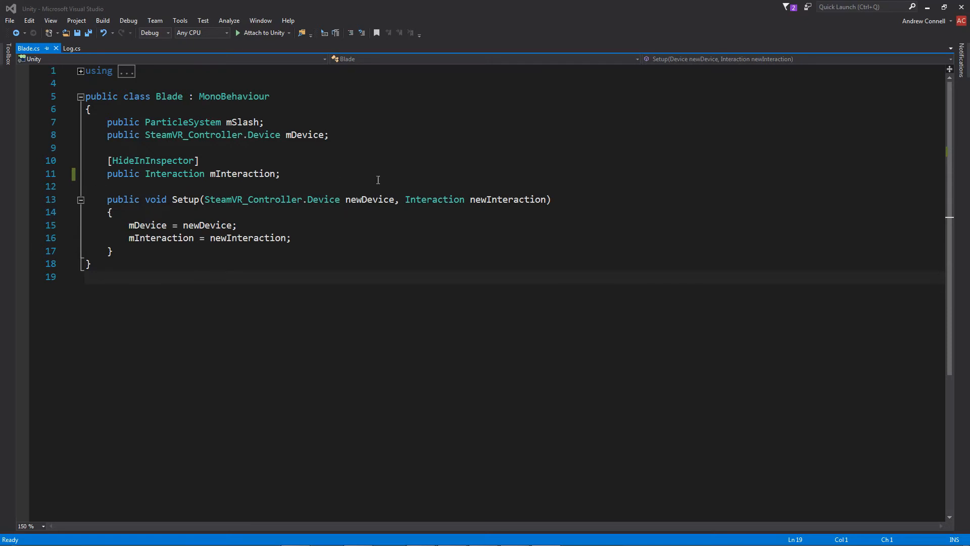
mouse_move(568, 188)
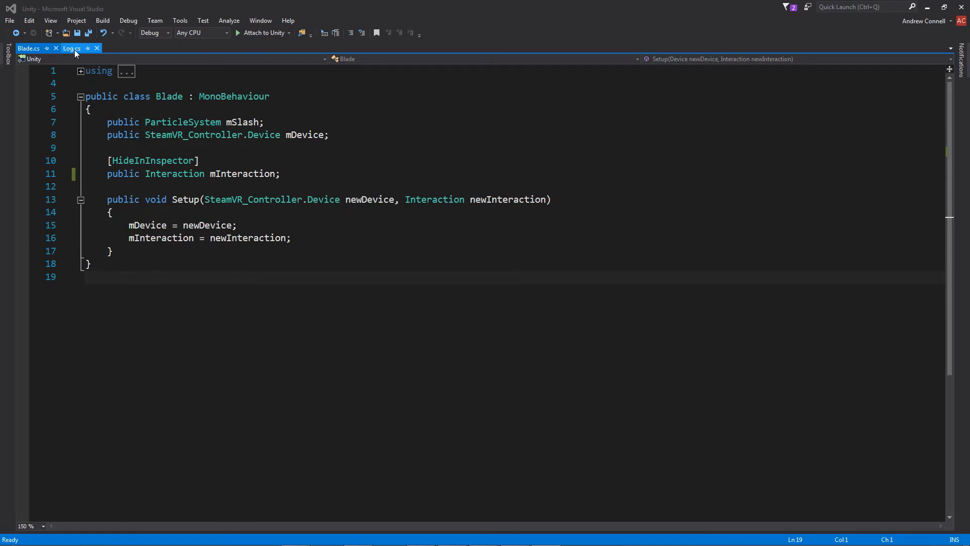
Step: Switch to Log.cs and expand OnTriggerEnter to show the blade tag and device checks
left_click(70, 48)
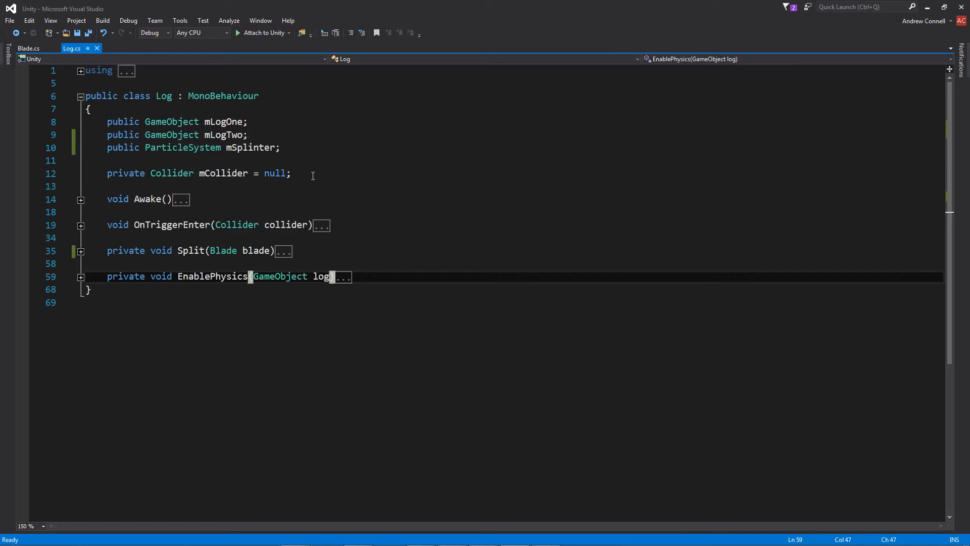
mouse_move(183, 208)
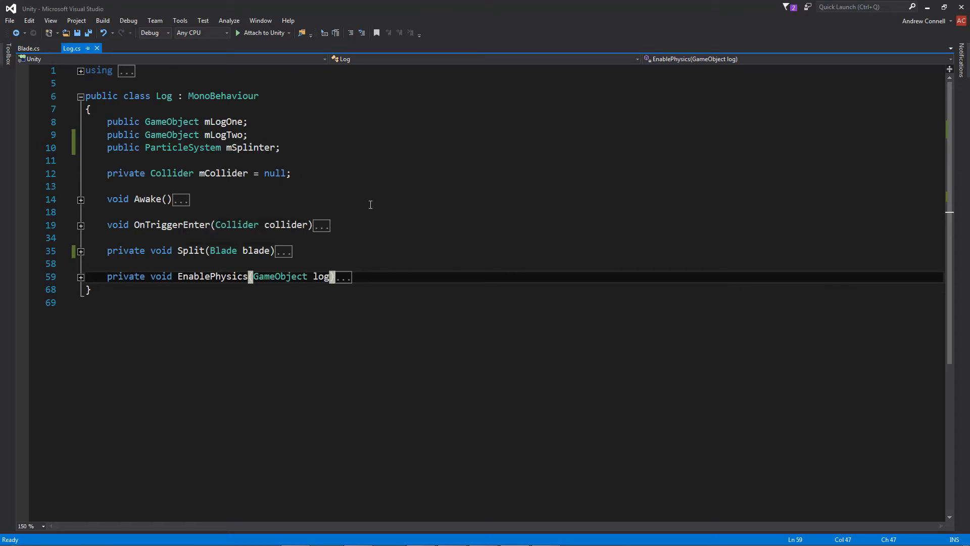
left_click(81, 224)
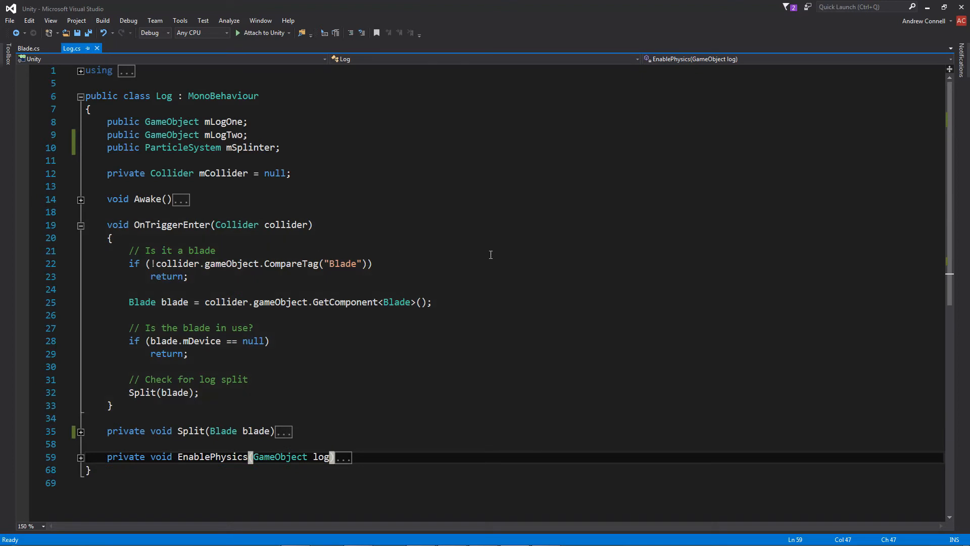
mouse_move(419, 355)
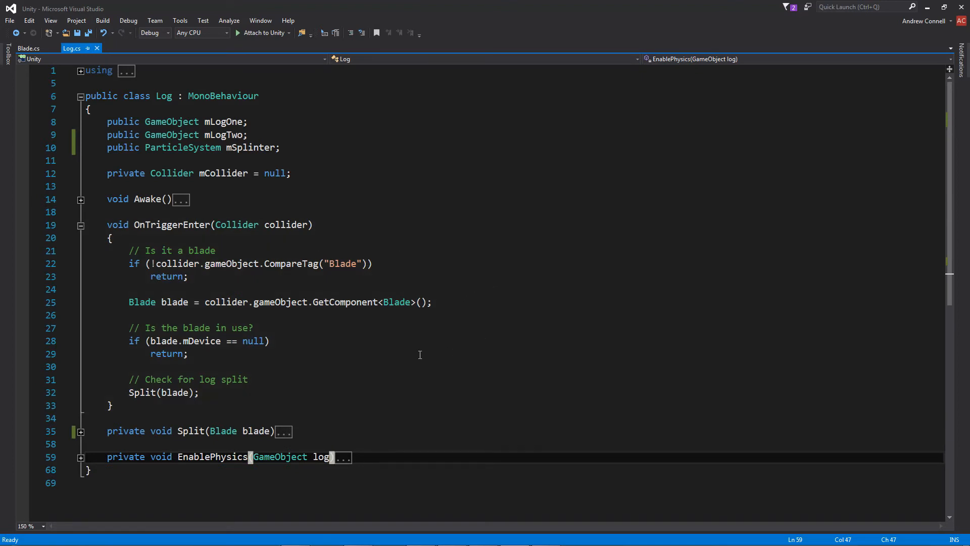
mouse_move(282, 341)
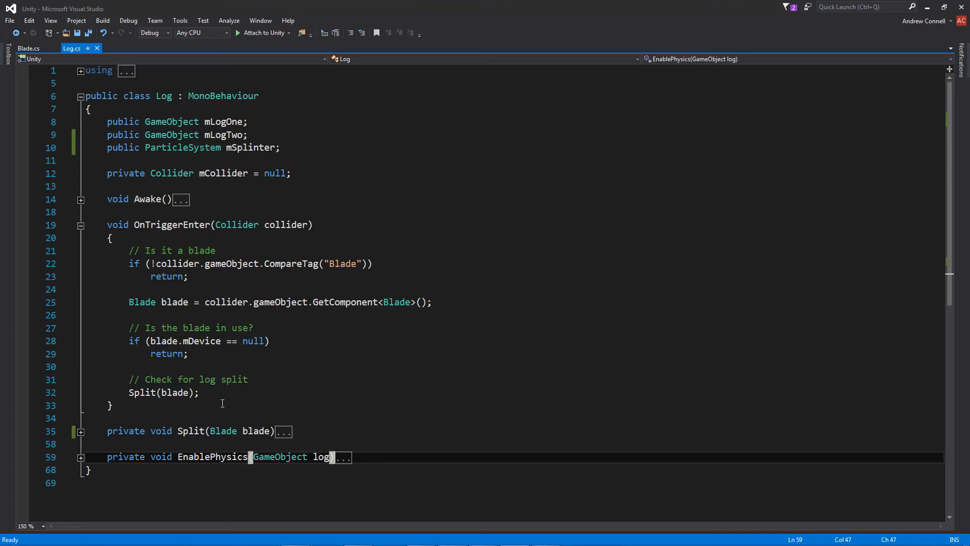
Step: Expand the Split method to review the splinter effect and speed-based split logic
left_click(81, 224)
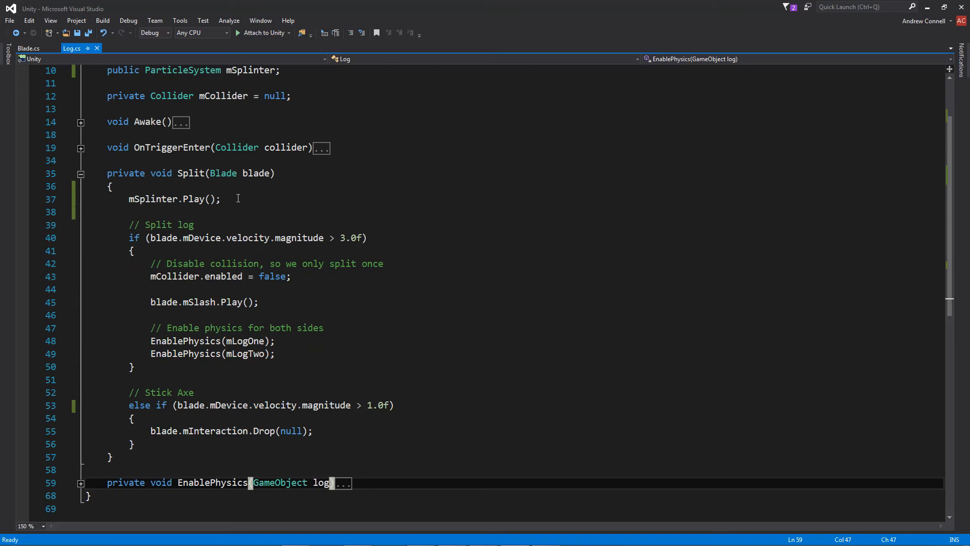
mouse_move(389, 235)
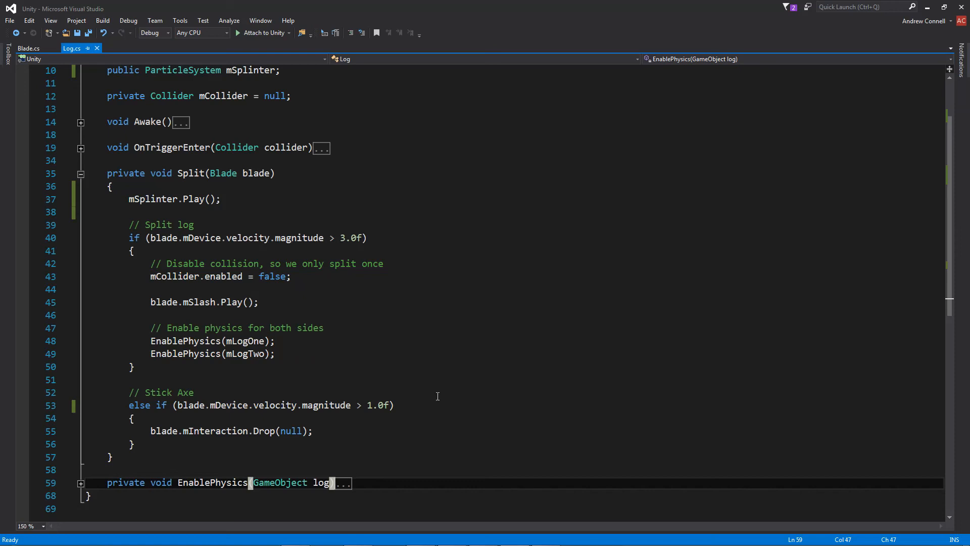
mouse_move(418, 396)
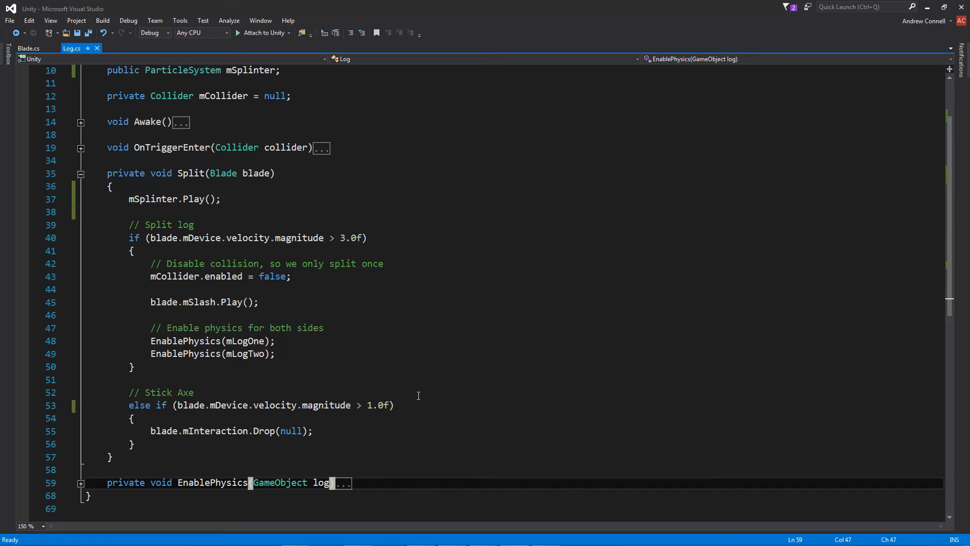
mouse_move(418, 399)
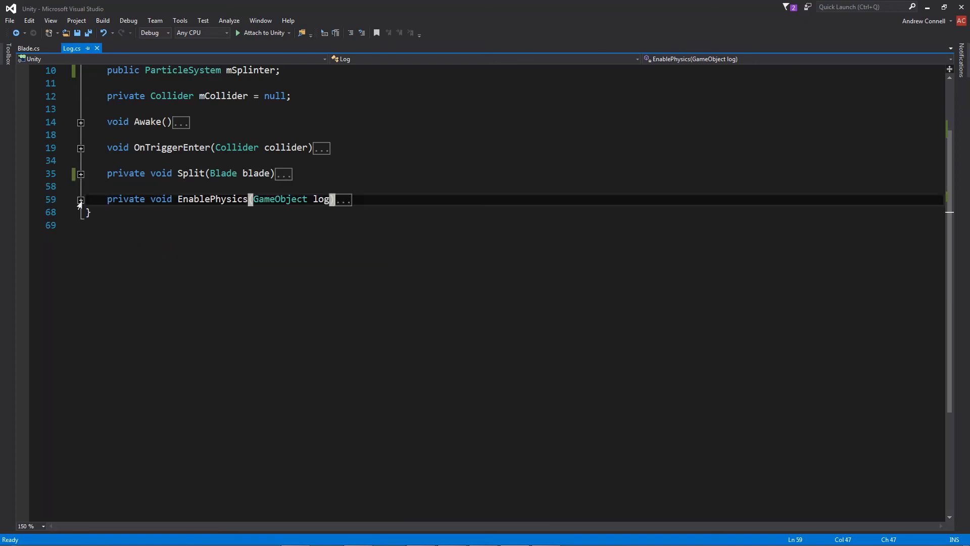
Step: Expand EnablePhysics to show unparenting the log and enabling gravity
left_click(81, 200)
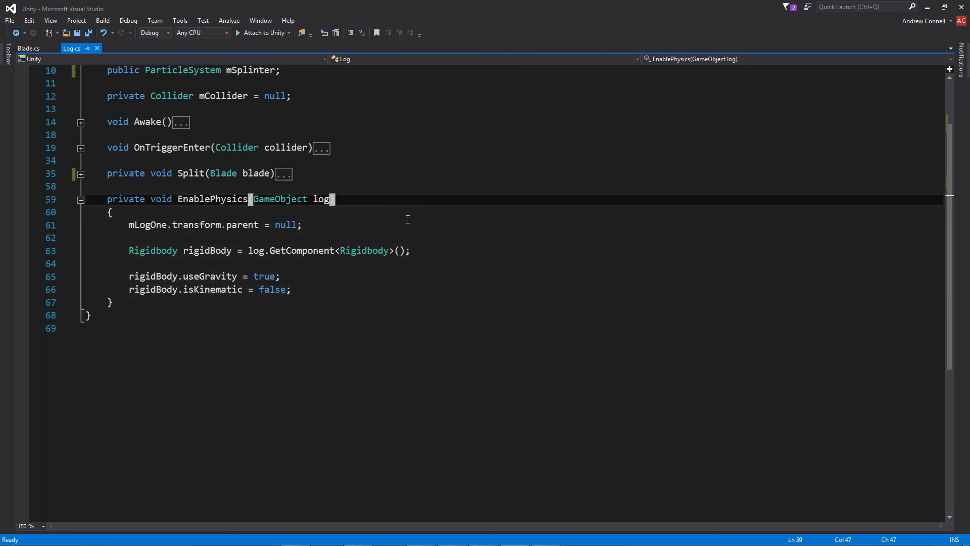
mouse_move(391, 224)
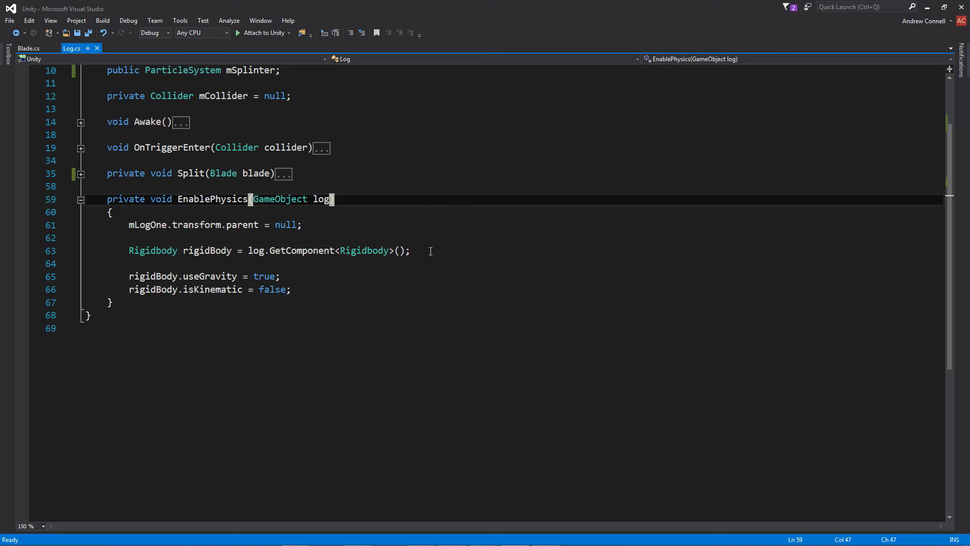
mouse_move(320, 290)
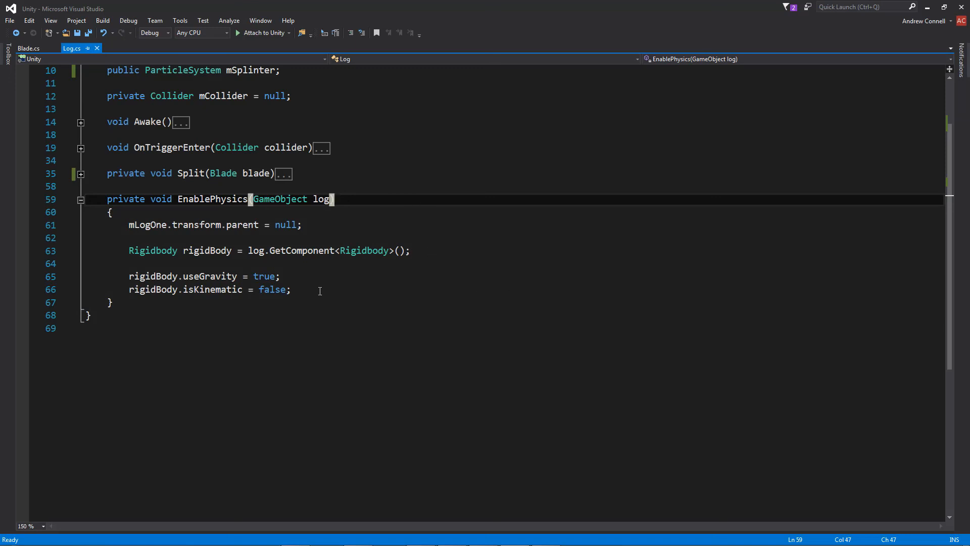